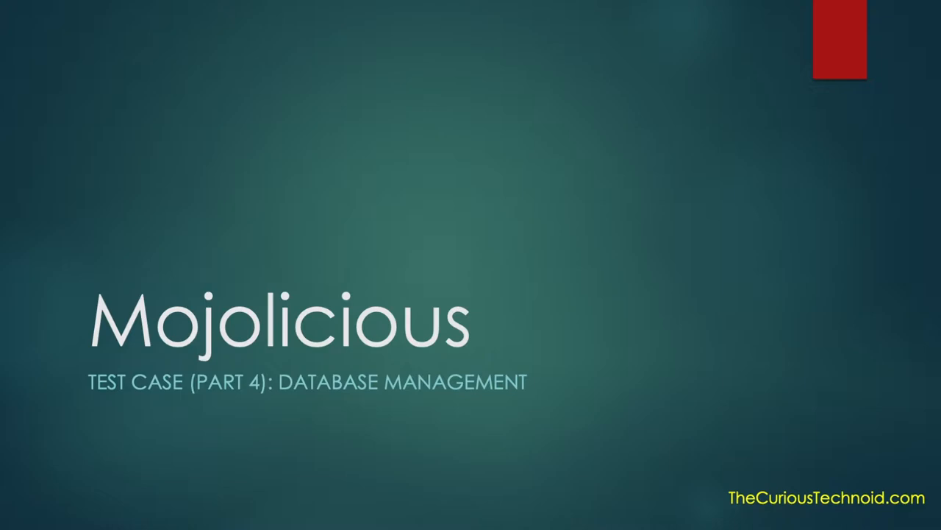
- Advance to the 'Mojolicious Test Case (Part 4): Database Management' title slide
{"action": "key", "text": "Right"}
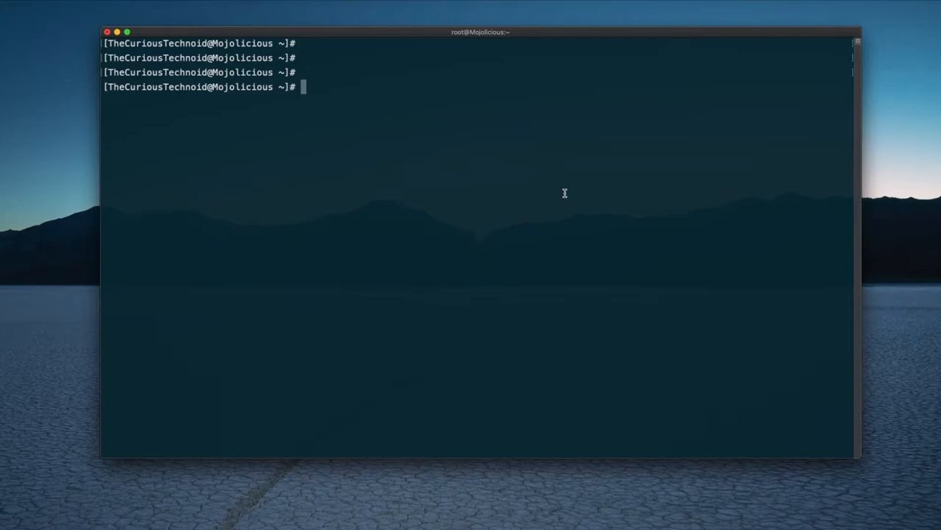
- As MariaDB root, create tct_mojo_db, user 'demo'@'localhost' with all privileges on it, then exit
{"action": "type", "text": "mysql -u root -p"}
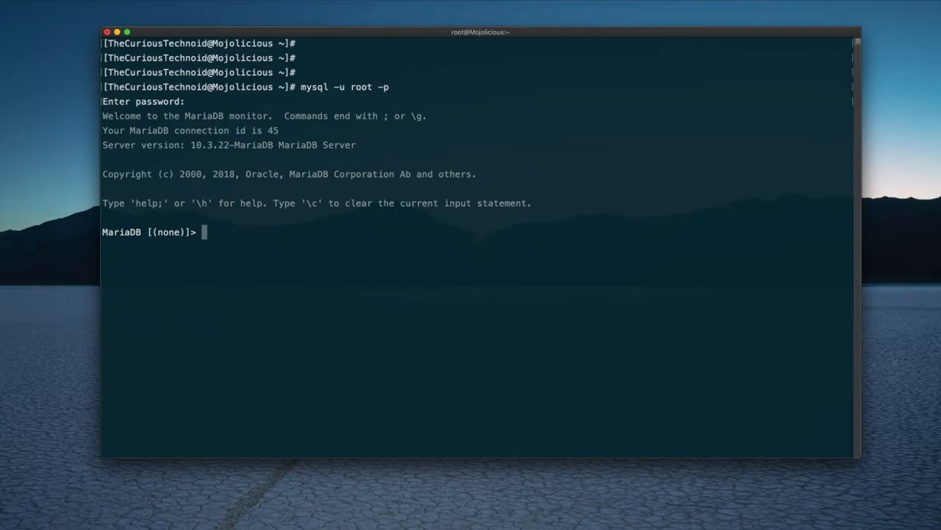
{"action": "type", "text": "create database i"}
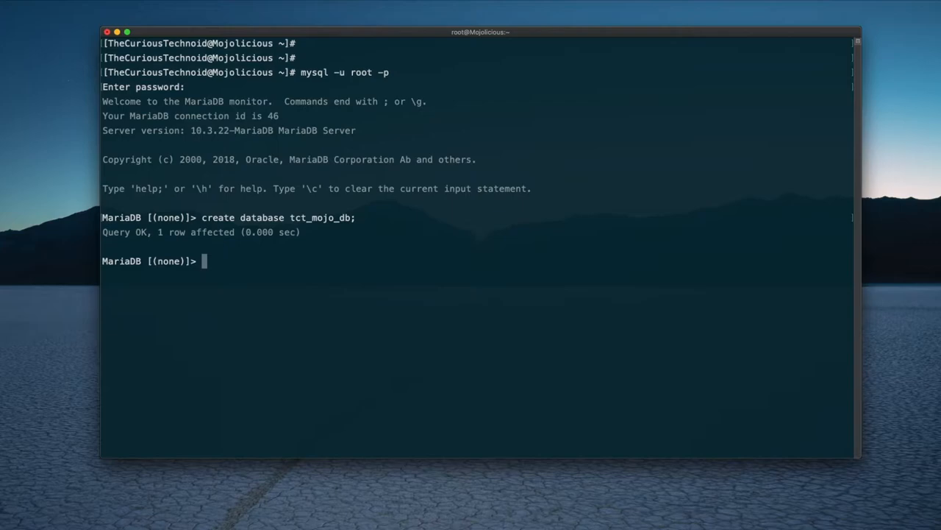
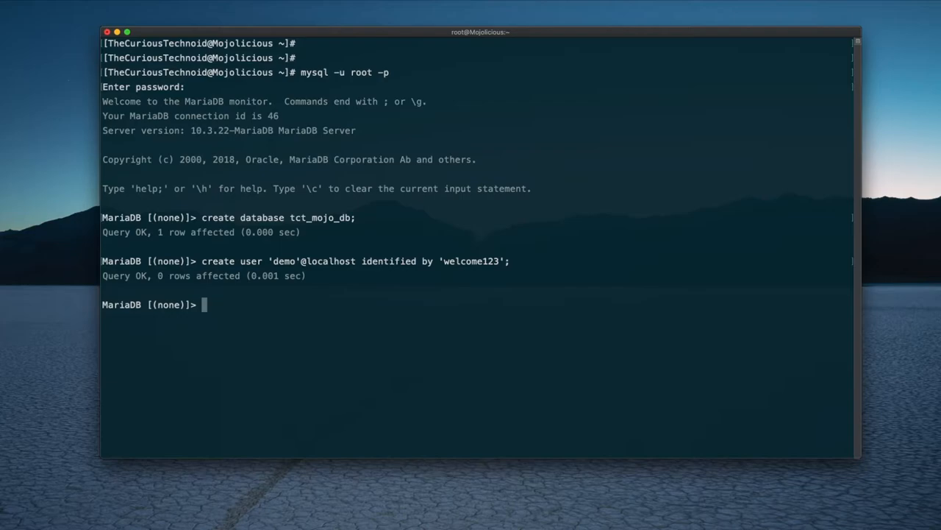
{"action": "type", "text": "grant all privileges on tct_mojo_db.* TO 'demo'@'localhost'"}
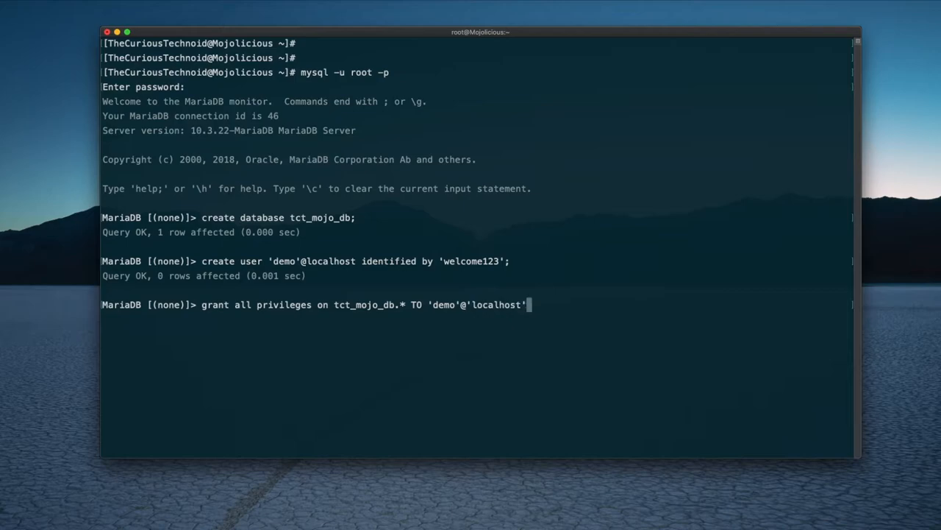
{"action": "type", "text": "exti"}
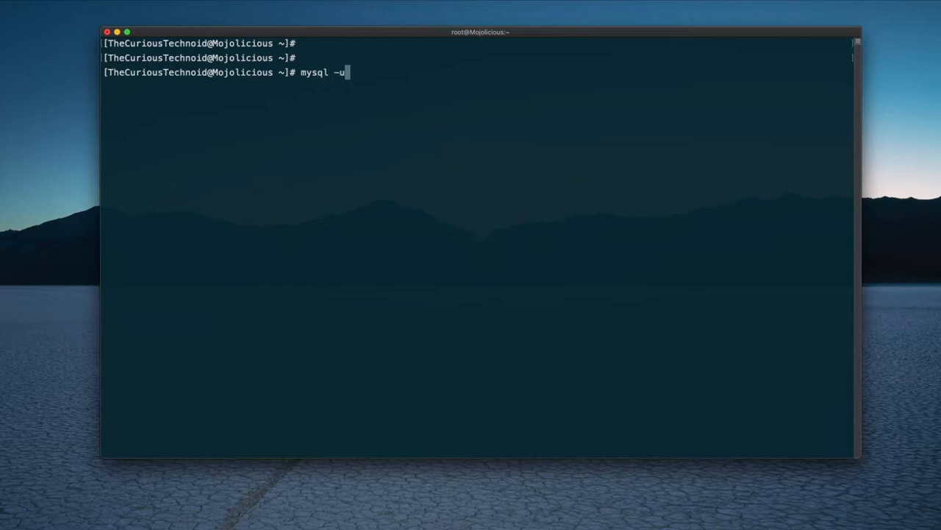
- Log in as demo, use tct_mojo_db and create the tct_mojo_testimonials table
{"action": "type", "text": "demo -p"}
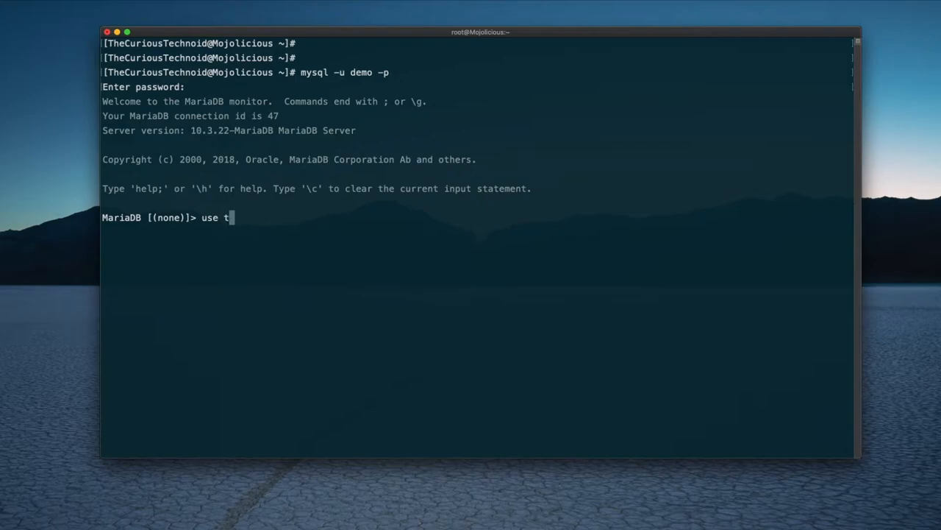
{"action": "type", "text": "ct_mojo_db;"}
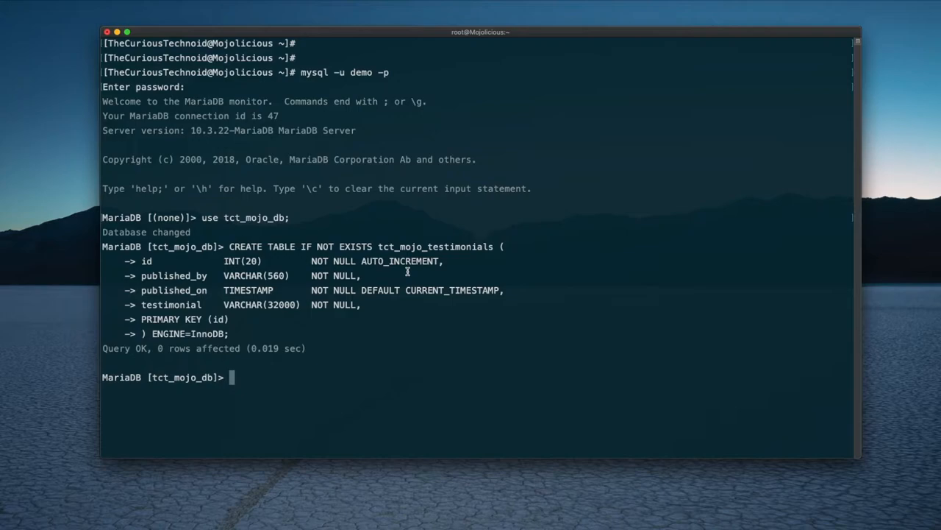
{"action": "double_click", "coordinate": [174, 275]}
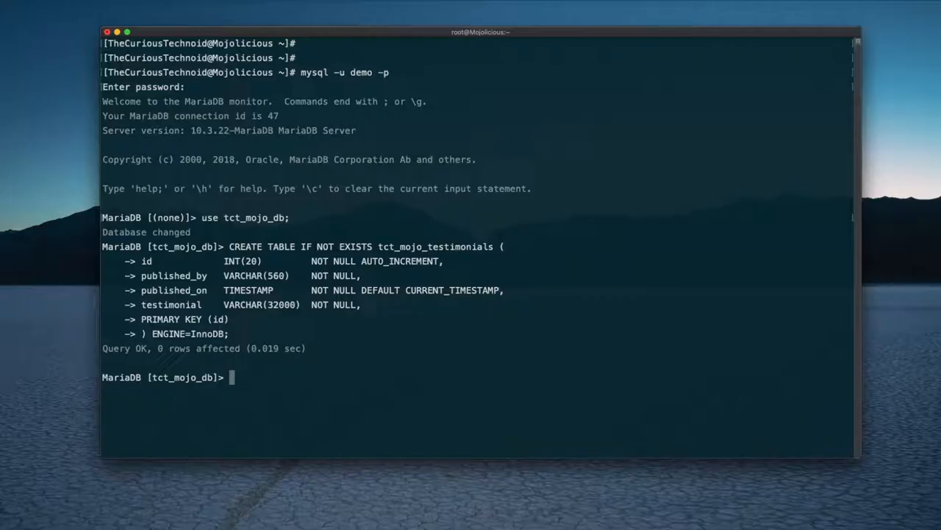
- Exit MariaDB and write managetestimonials.html.ep in the myTemplates directory with vim
{"action": "type", "text": "exit"}
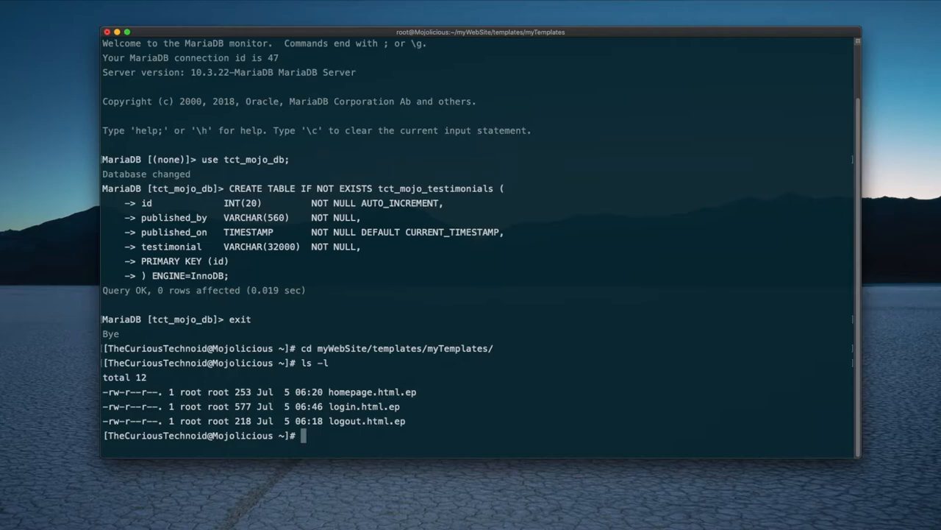
{"action": "type", "text": "vim managetestimonials.html.ep"}
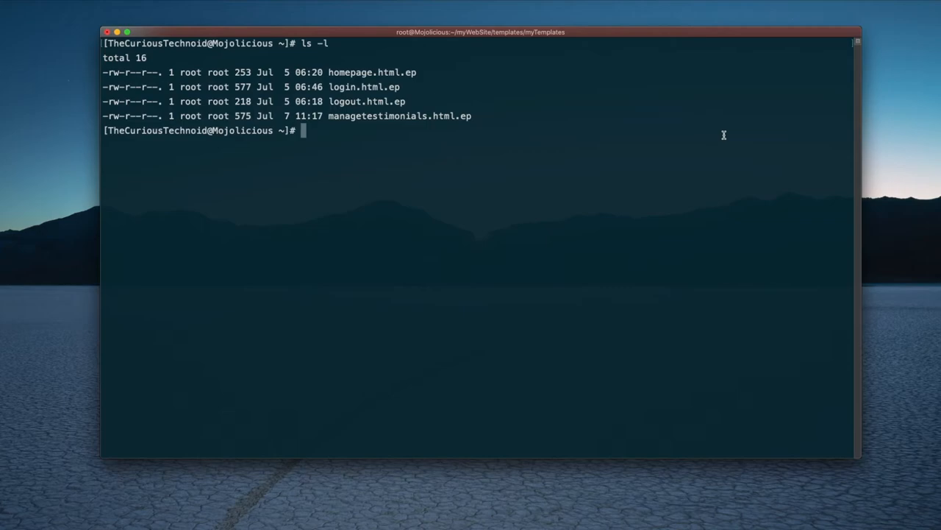
- Review homepage.html.ep in vi, then return to a cleared prompt in the home directory
{"action": "type", "text": "vi ho"}
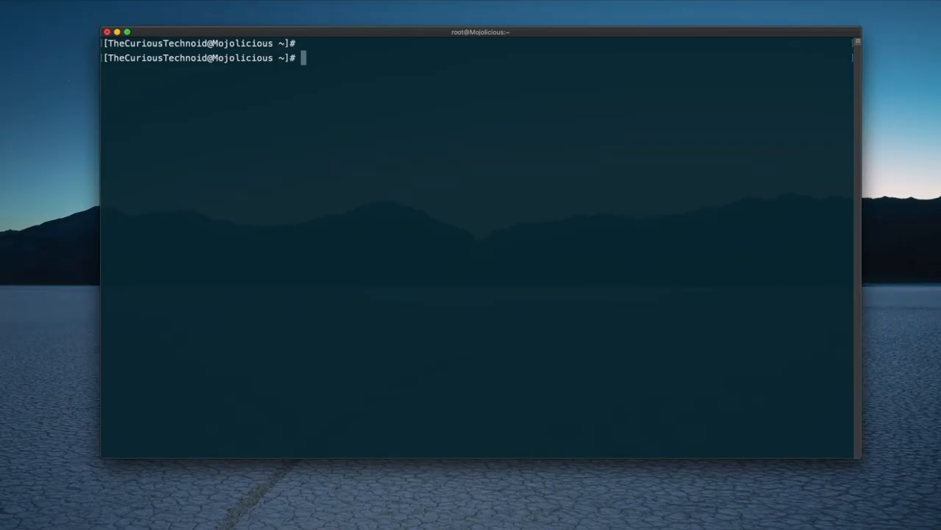
{"action": "type", "text": "cd myWebSite/"}
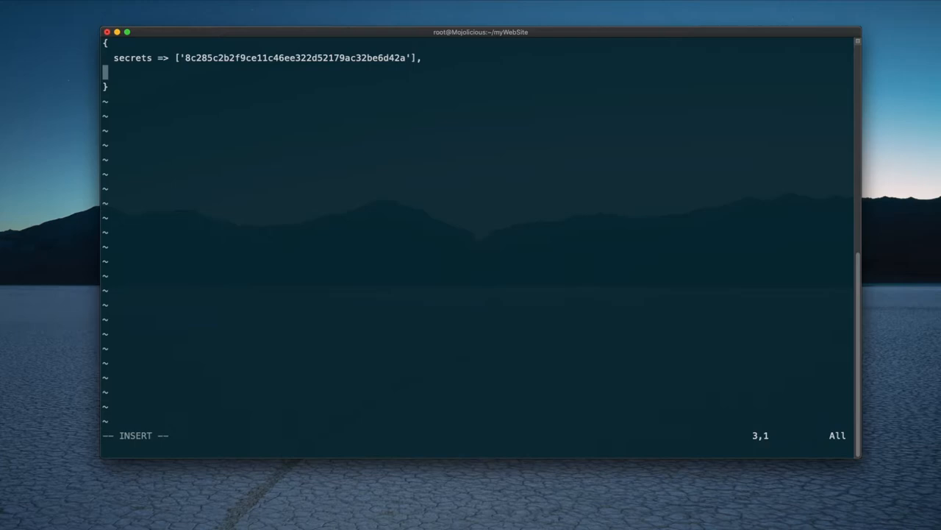
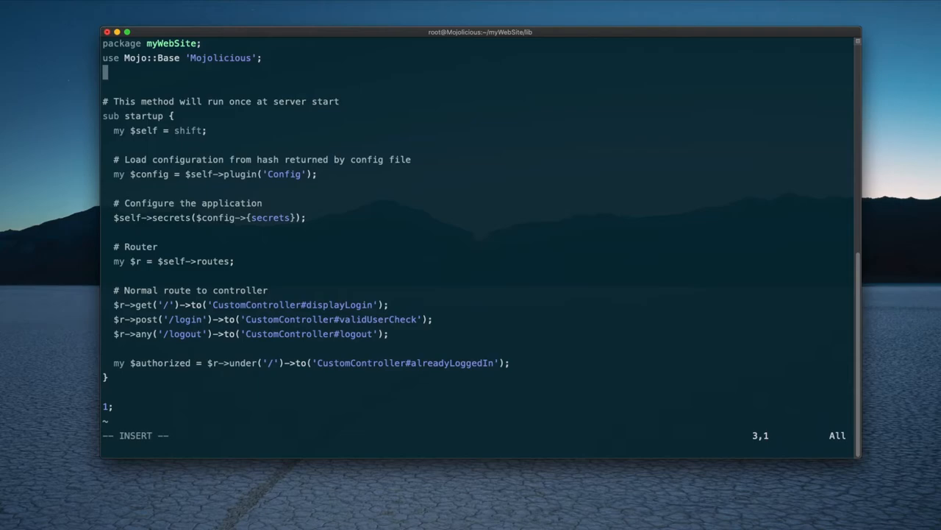
- Import Mojo::mysql and myWebSite::Model::Database in the application module
{"action": "type", "text": "use Mojo::mysql;"}
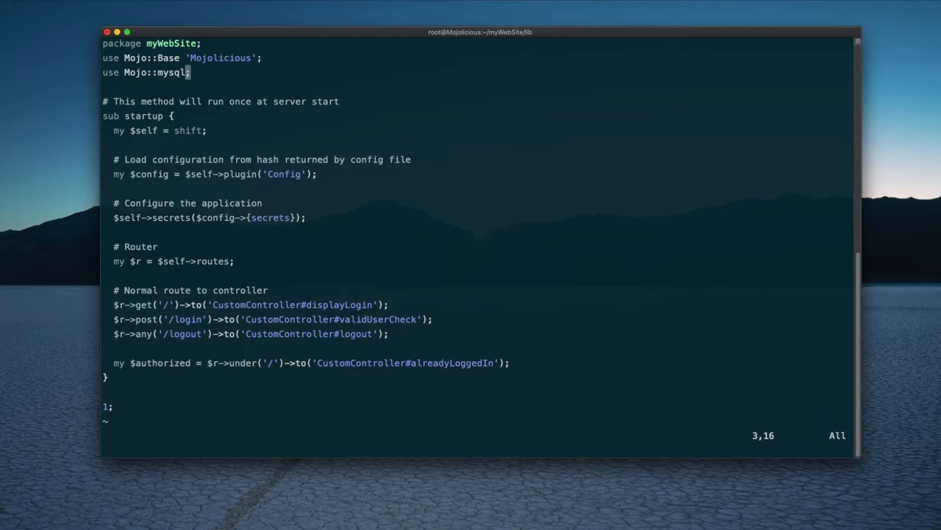
{"action": "key", "text": "o"}
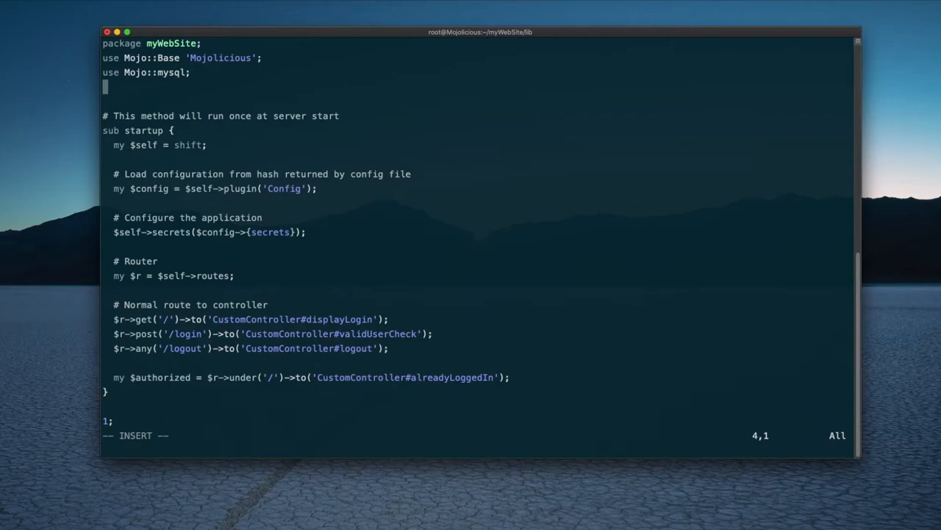
{"action": "type", "text": "use myWebSite::Model::Database;"}
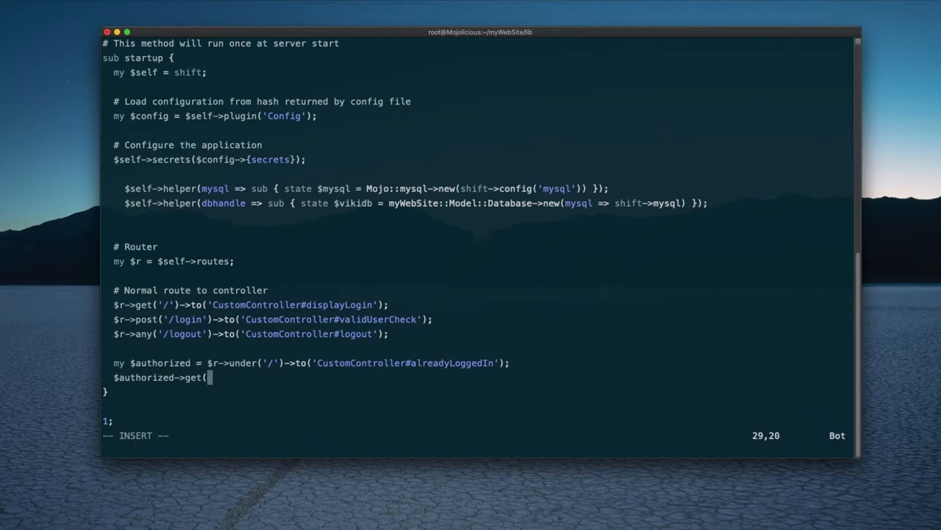
- Route '/testimonials' to CustomController#loadTestimonials and saveTestimonials, then save myWebSite.pm
{"action": "type", "text": "'/testimonials')->to('CustomController#loadTestimon"}
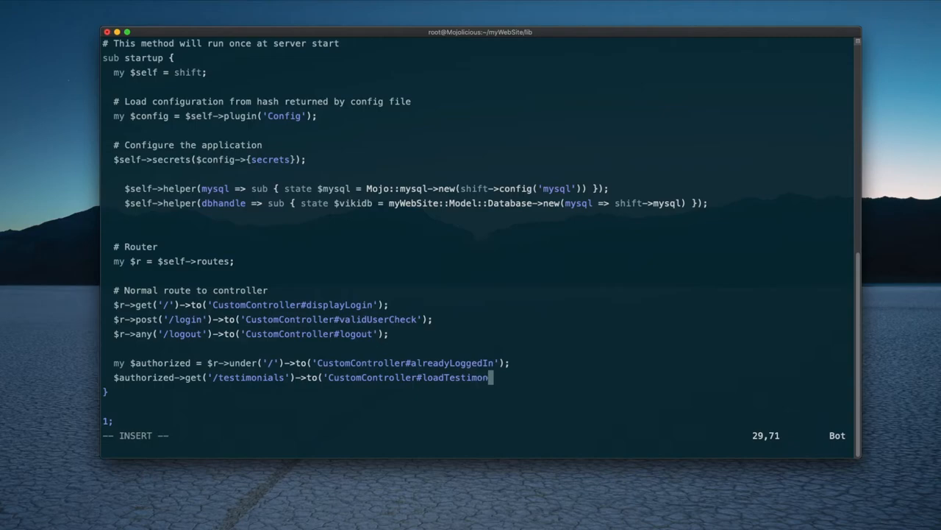
{"action": "type", "text": "als');"}
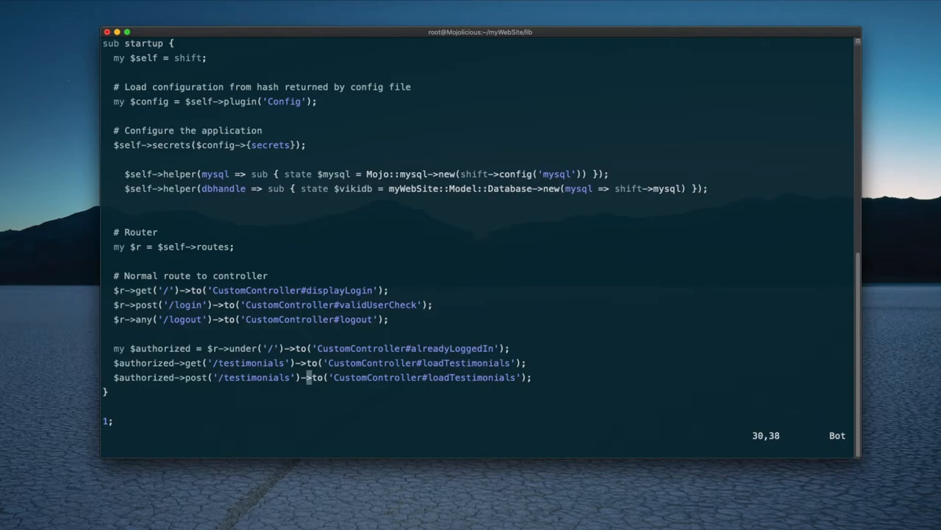
{"action": "type", "text": "saveTestimonials"}
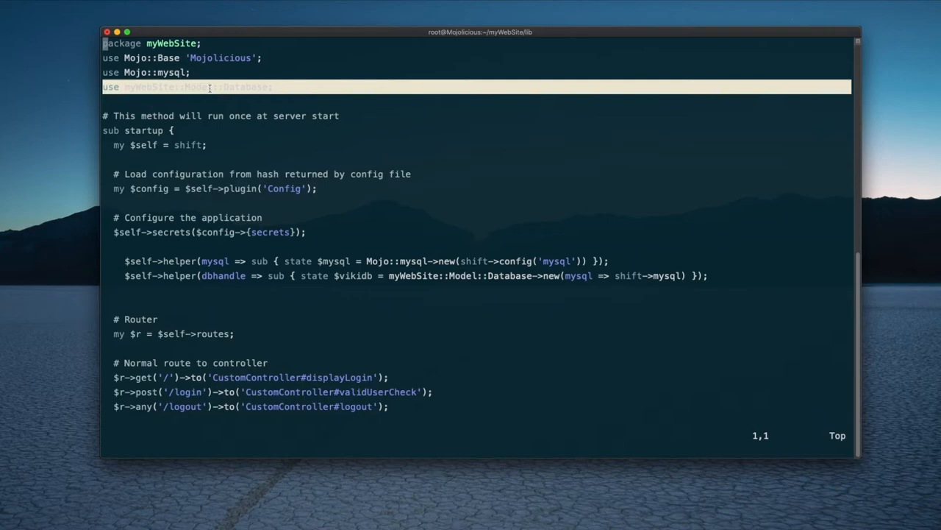
{"action": "type", "text": ":wq"}
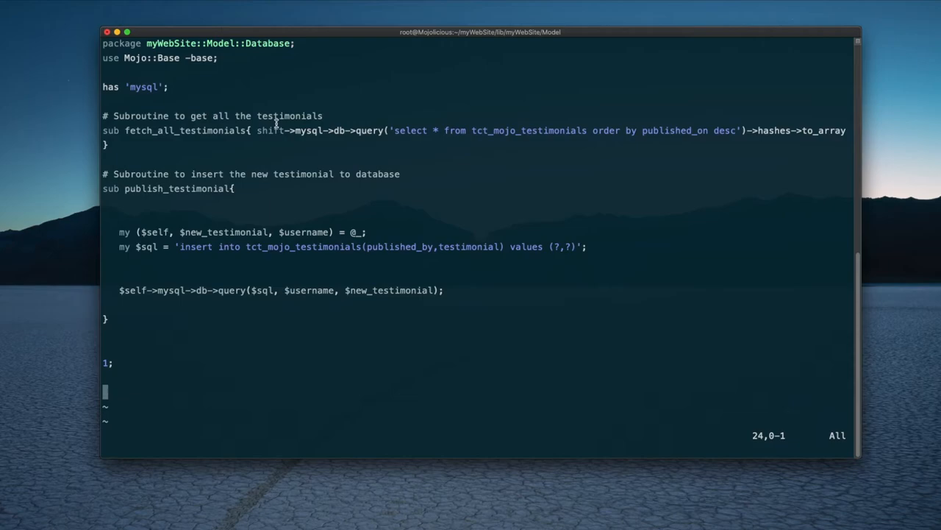
- Highlight publish_testimonial in Model/Database.pm and save the model file
{"action": "double_click", "coordinate": [177, 189]}
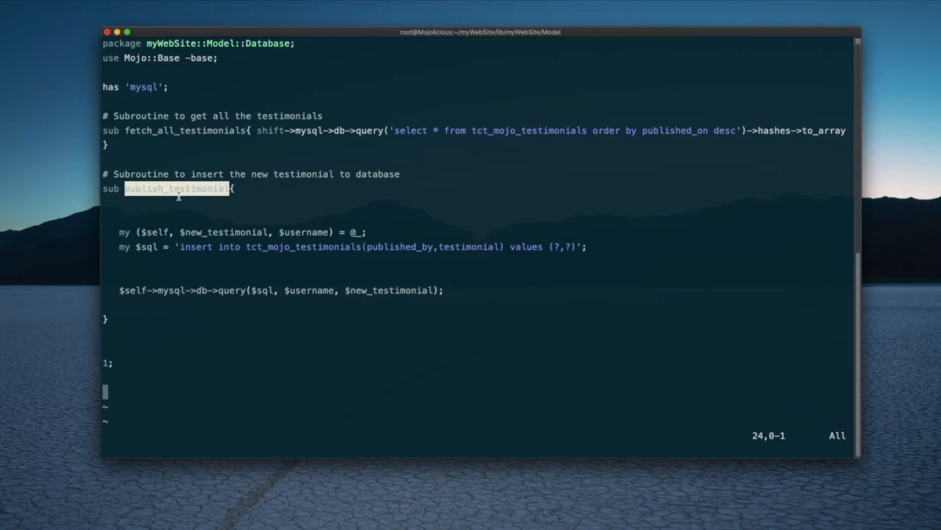
{"action": "type", "text": ":w"}
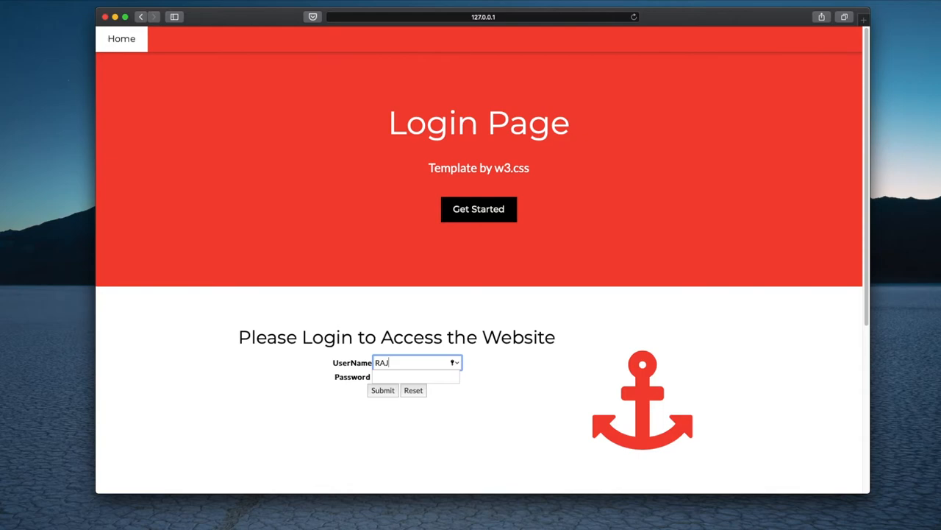
- Submit the login and publish the 'I love the website... built with Mojolicious' testimonial
{"action": "left_click", "coordinate": [383, 390]}
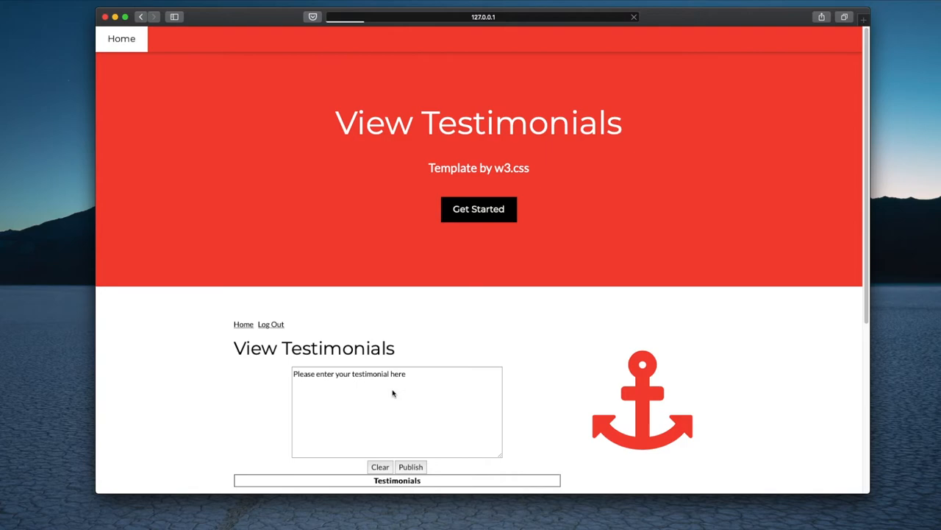
{"action": "scroll", "scroll_direction": "down", "scroll_amount": 3}
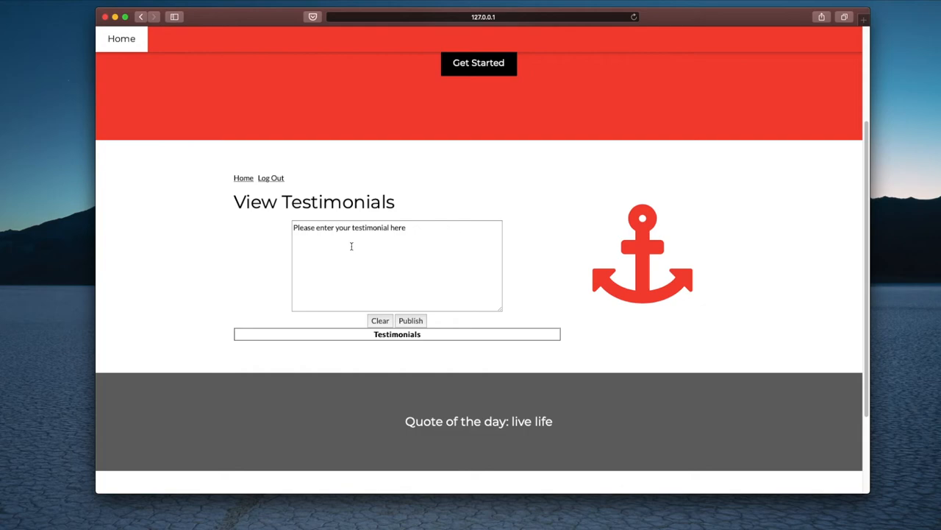
{"action": "type", "text": "I love the website. I love it more because it's built with Mojolicious. Mojolicious is simple and powerful. Perl roc"}
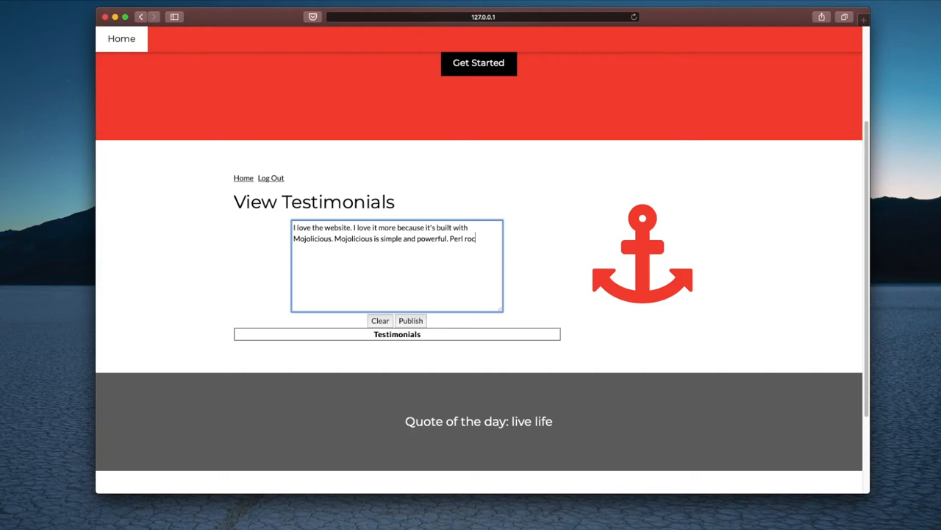
{"action": "left_click", "coordinate": [411, 321]}
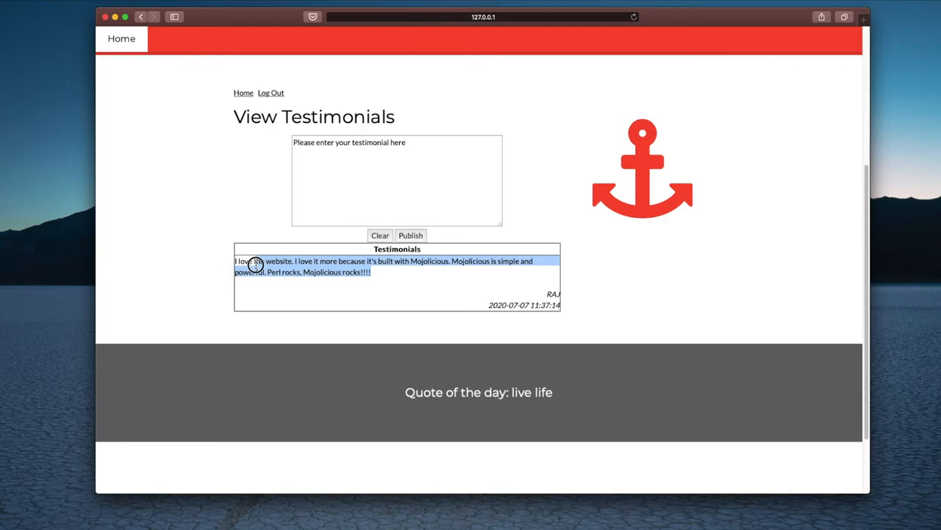
{"action": "scroll", "scroll_direction": "down", "scroll_amount": 3}
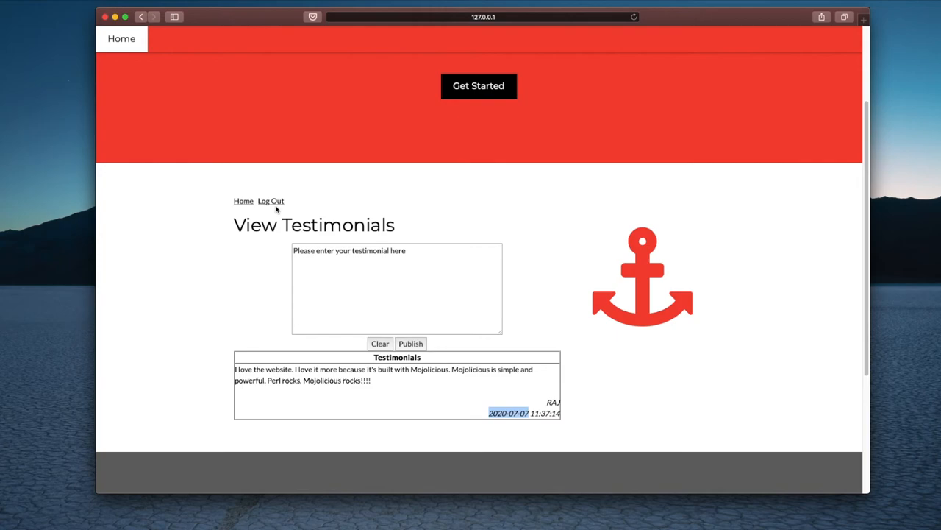
- Log out, log in as JANE, publish a five-star testimonial and return to the terminal
{"action": "left_click", "coordinate": [271, 200]}
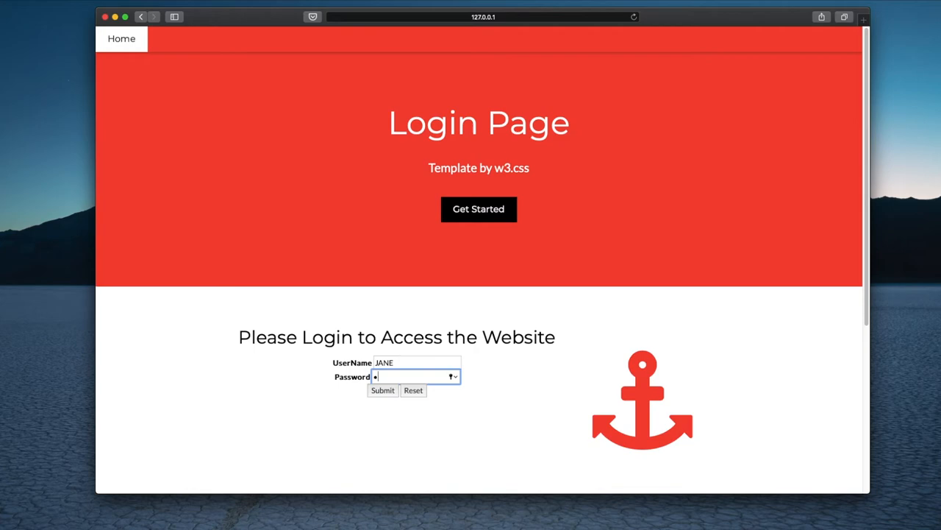
{"action": "left_click", "coordinate": [382, 390]}
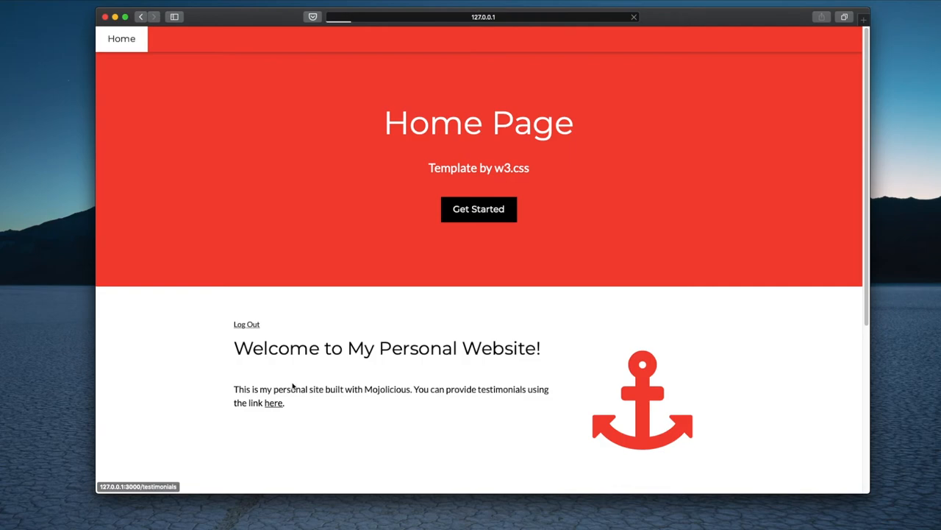
{"action": "left_click", "coordinate": [274, 403]}
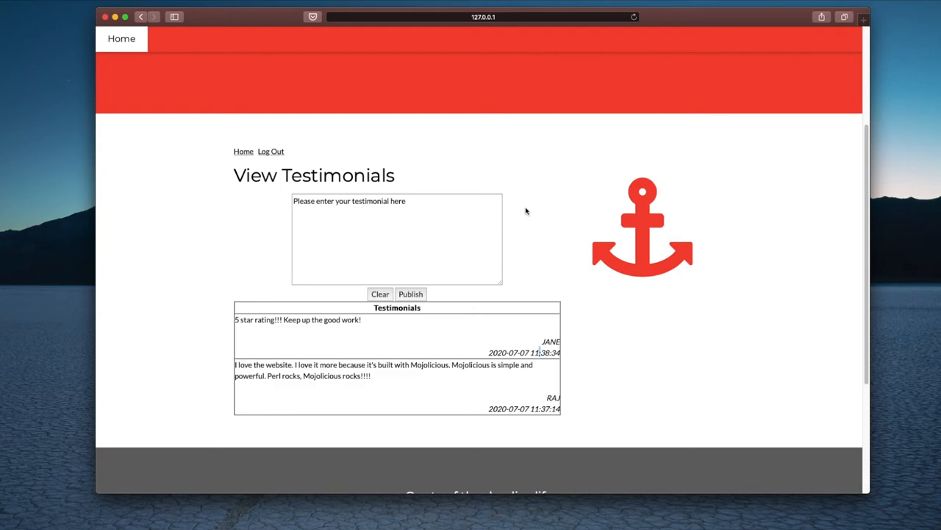
{"action": "left_click", "coordinate": [477, 16]}
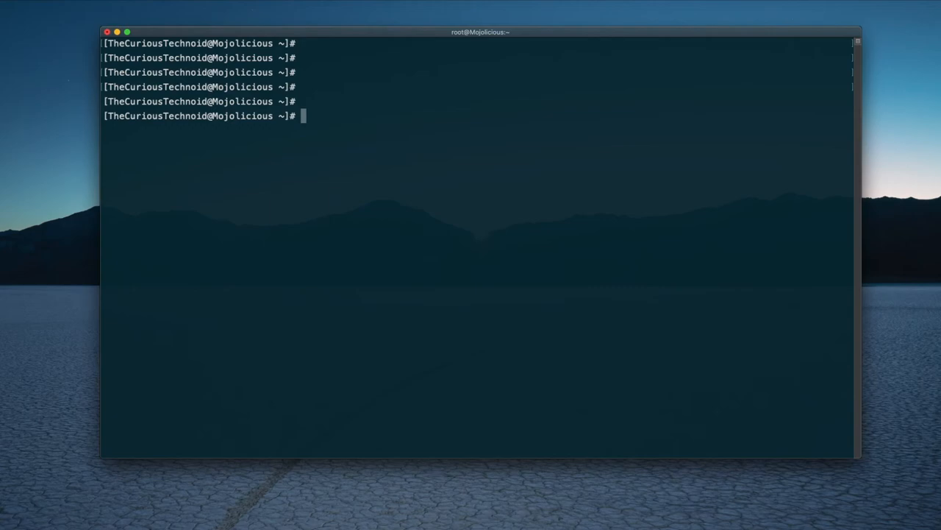
{"action": "type", "text": "cd myWebSite/"}
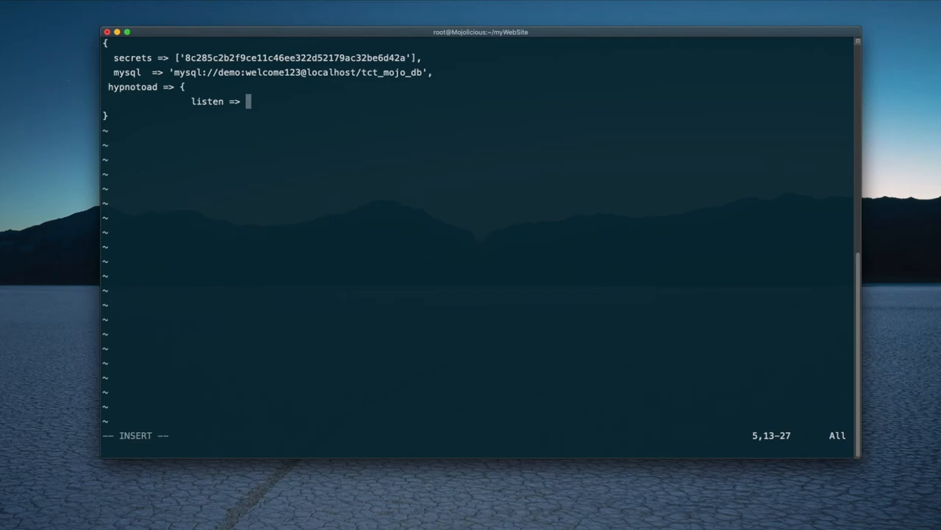
{"action": "type", "text": "['http://*:80'],"}
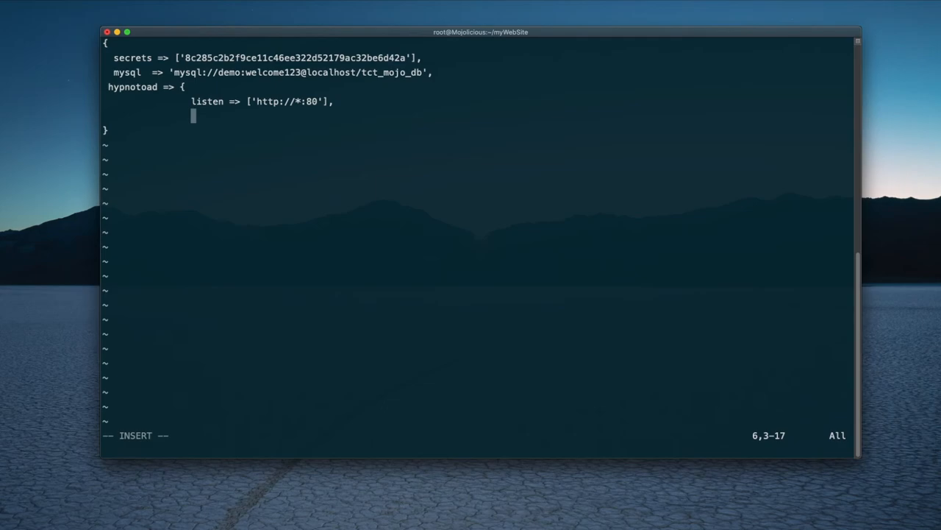
{"action": "type", "text": "workers => 10"}
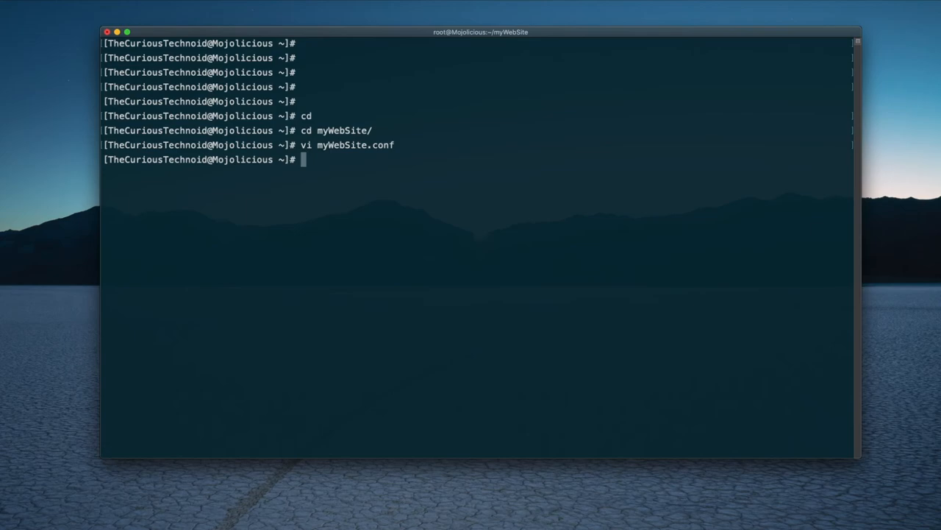
{"action": "type", "text": "firewall-cmd --zone=public --permanent --add-port 80/tcp"}
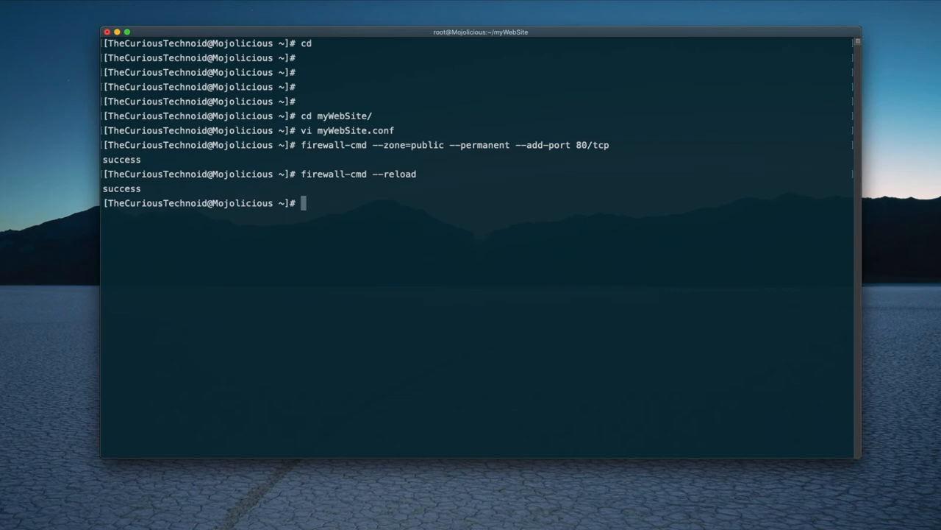
- List the public zone rules with firewall-cmd --list-all to confirm 80/tcp is open
{"action": "type", "text": "firewall-cmd --list-all"}
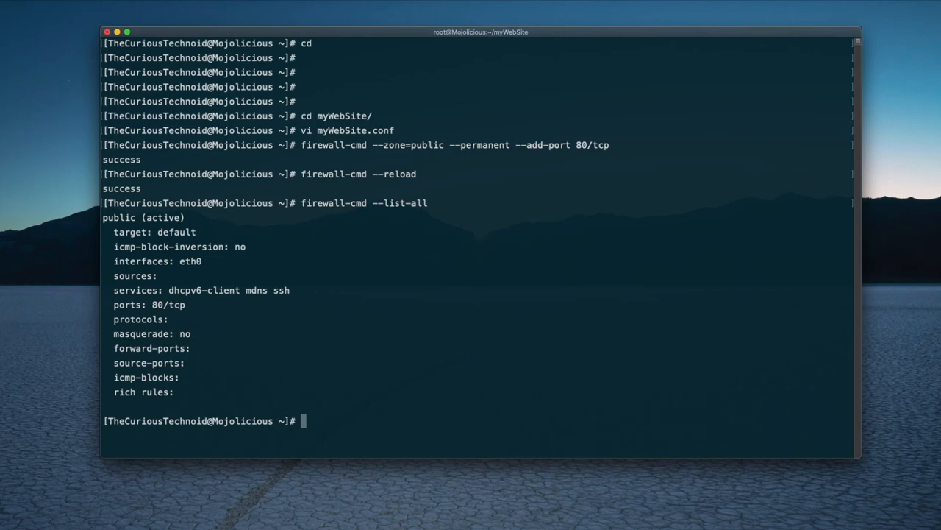
{"action": "double_click", "coordinate": [144, 305]}
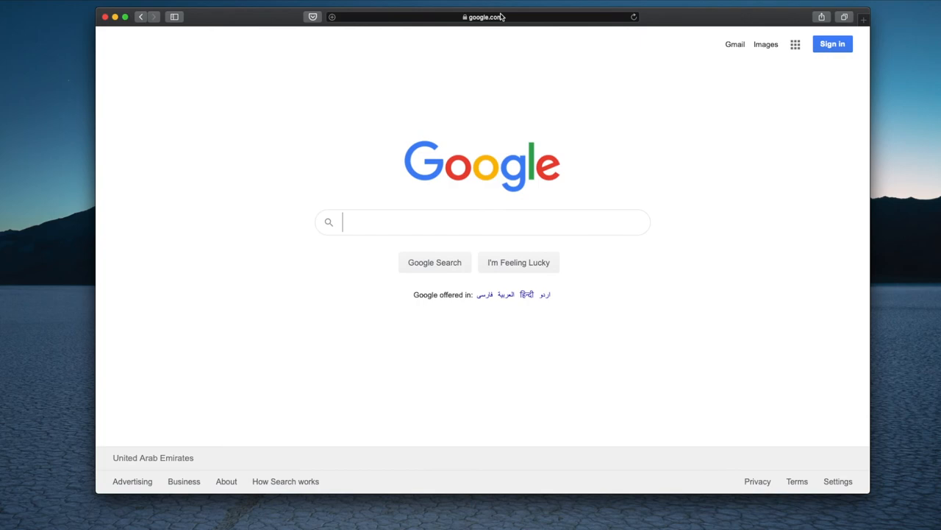
{"action": "type", "text": "http://164.90.176.130"}
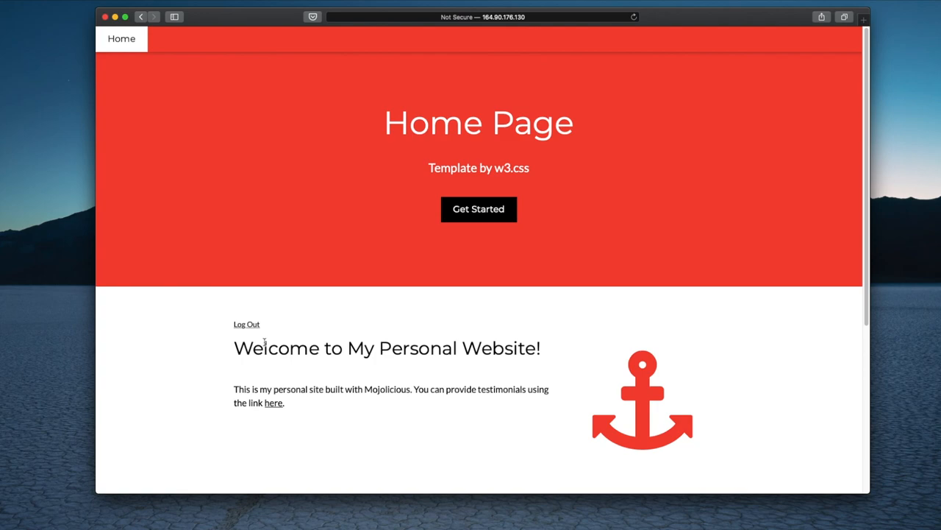
{"action": "left_click", "coordinate": [248, 323]}
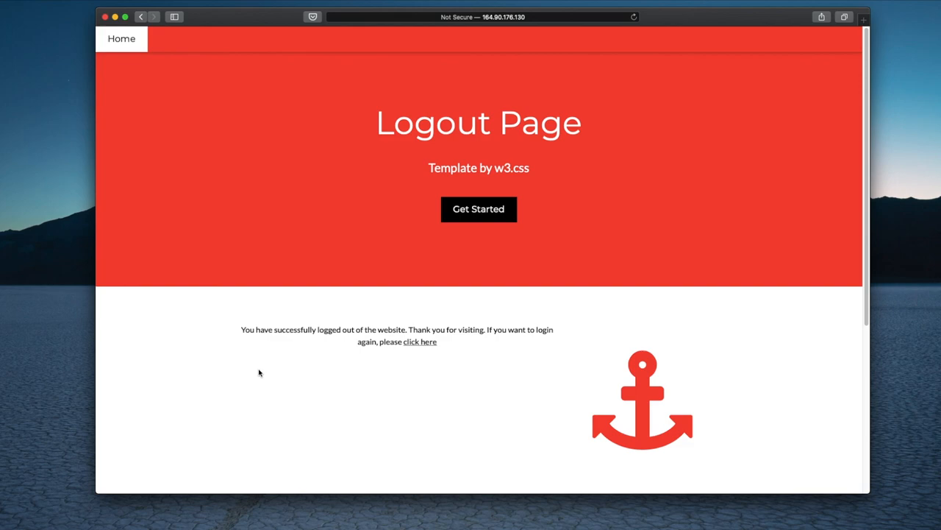